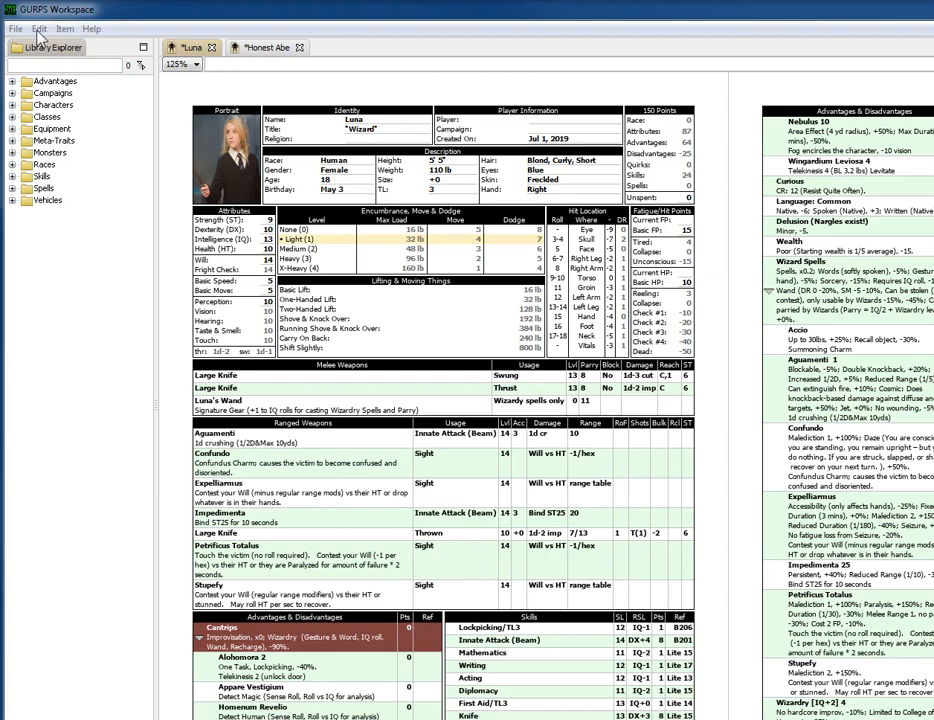
# - Save Luna's sheet as the XML file Luna.xml in the FG folder
pyautogui.click(39, 28)
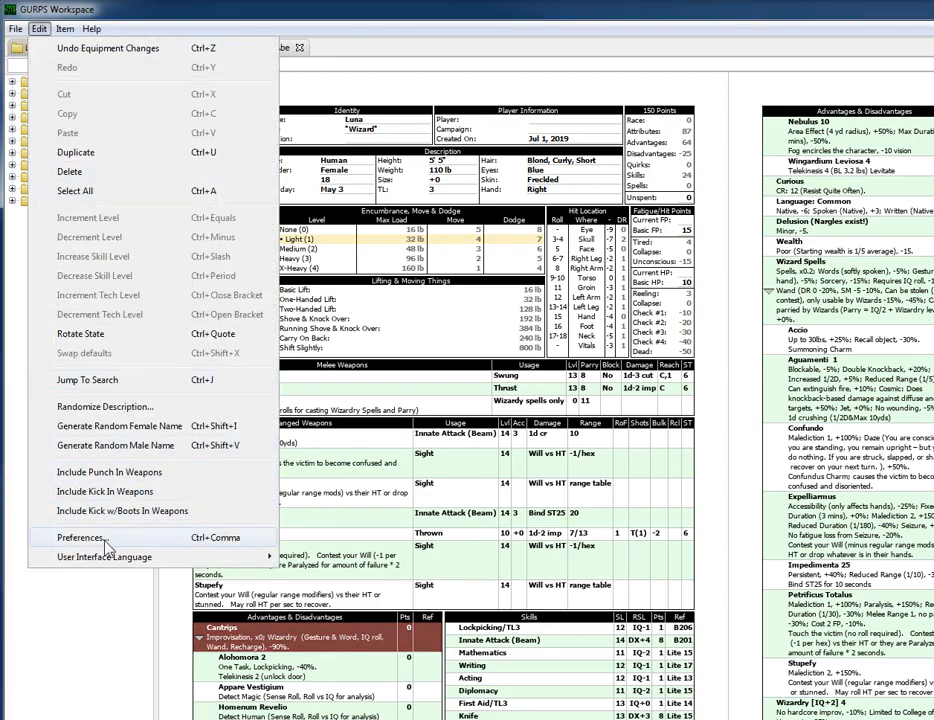
pyautogui.click(80, 537)
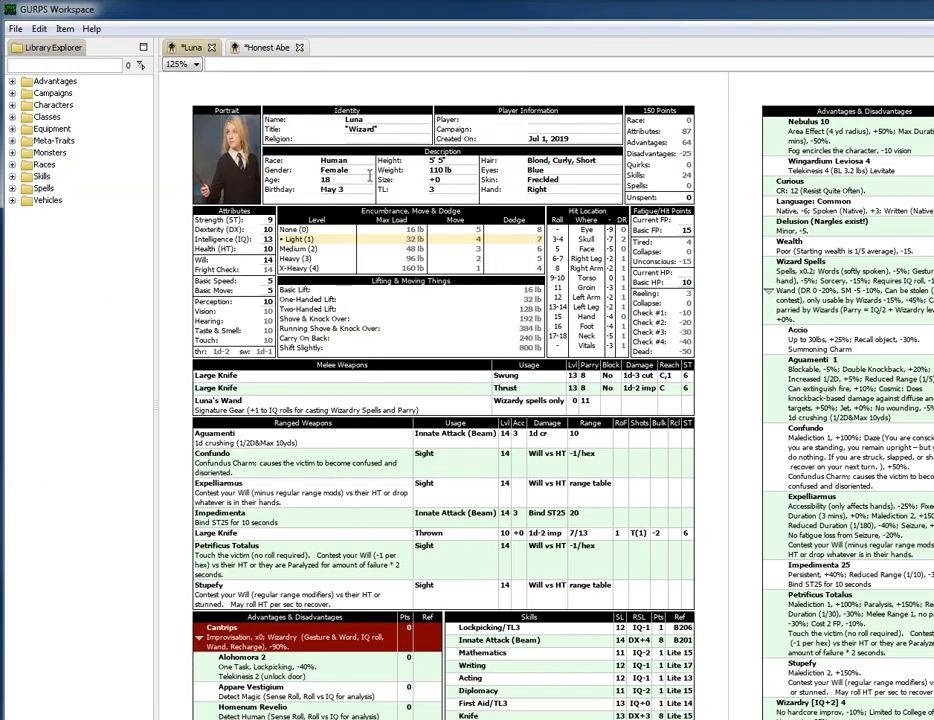
pyautogui.click(15, 28)
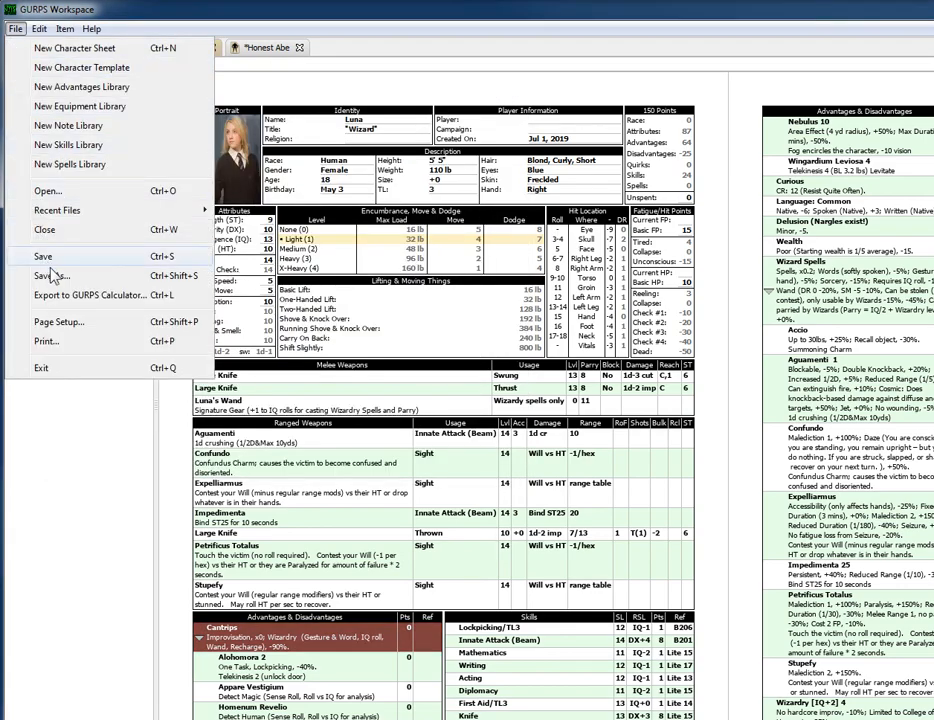
pyautogui.click(48, 276)
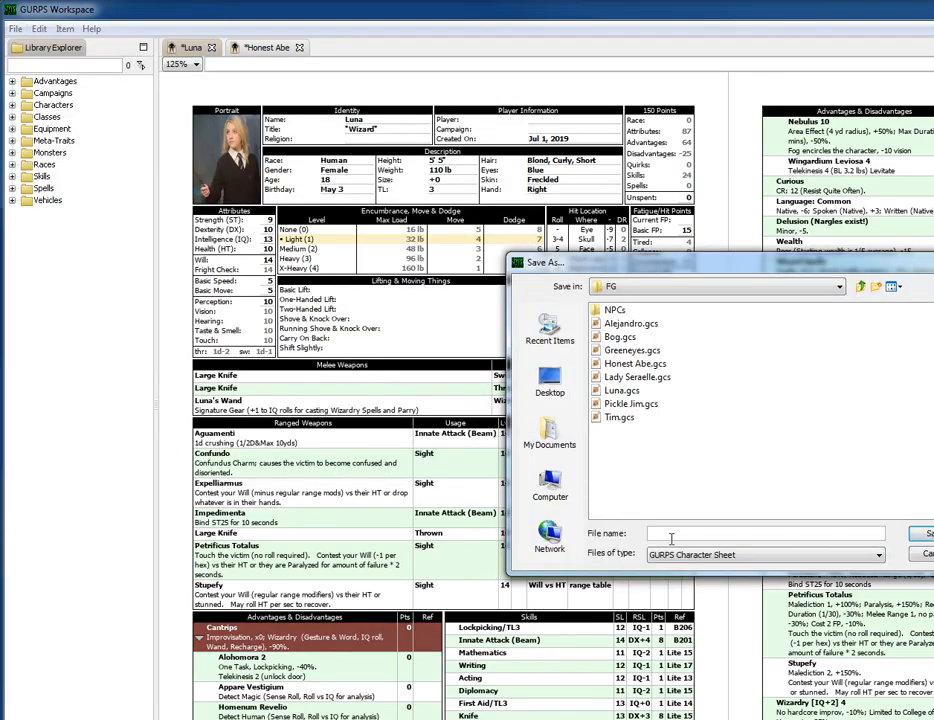
pyautogui.click(765, 554)
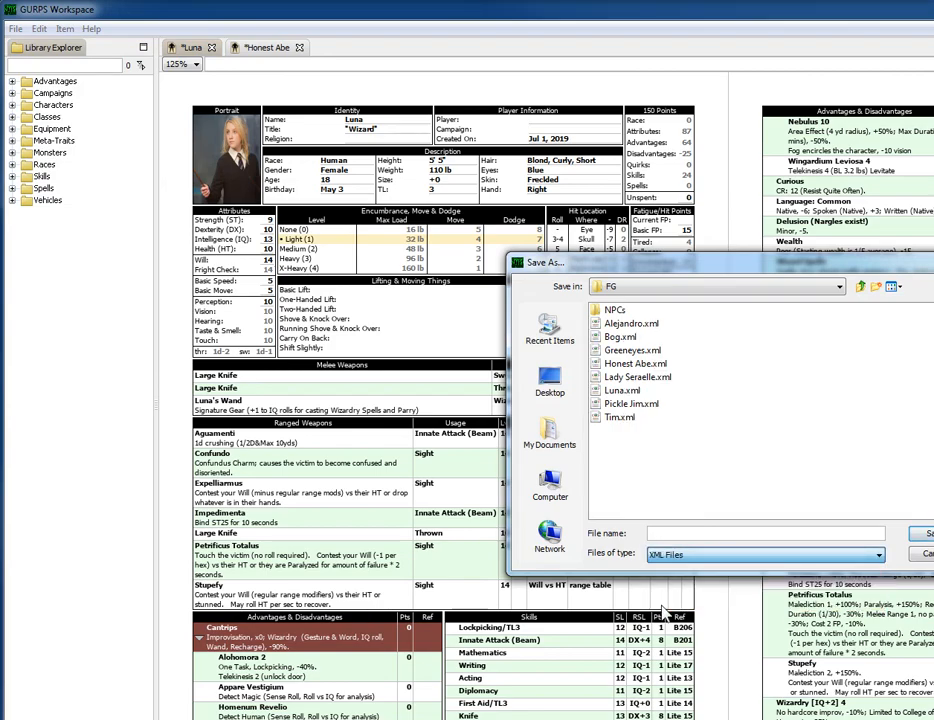
pyautogui.click(622, 389)
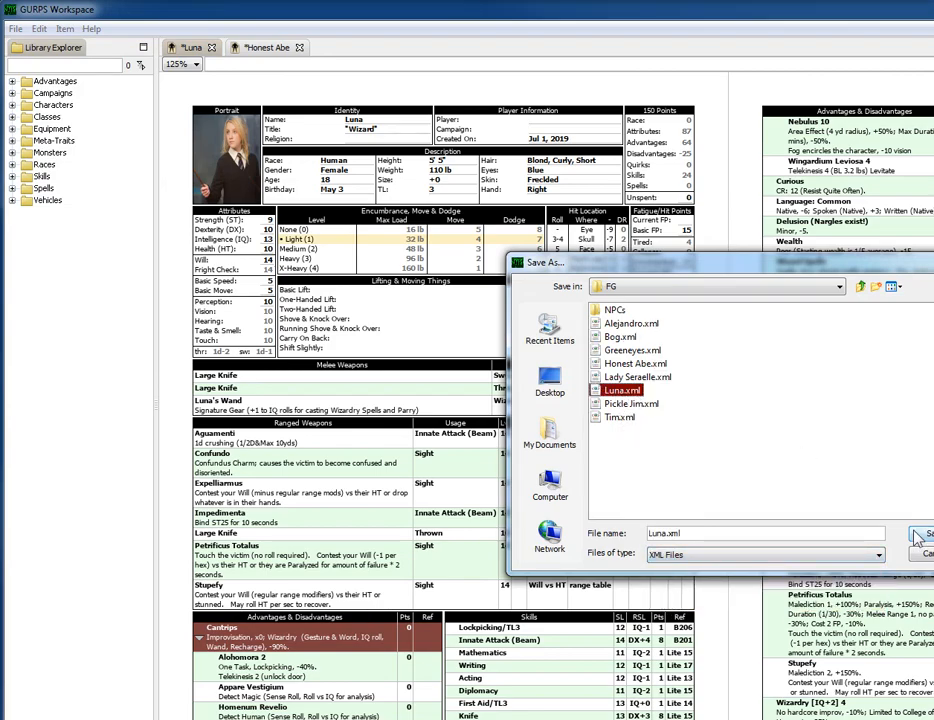
pyautogui.click(918, 533)
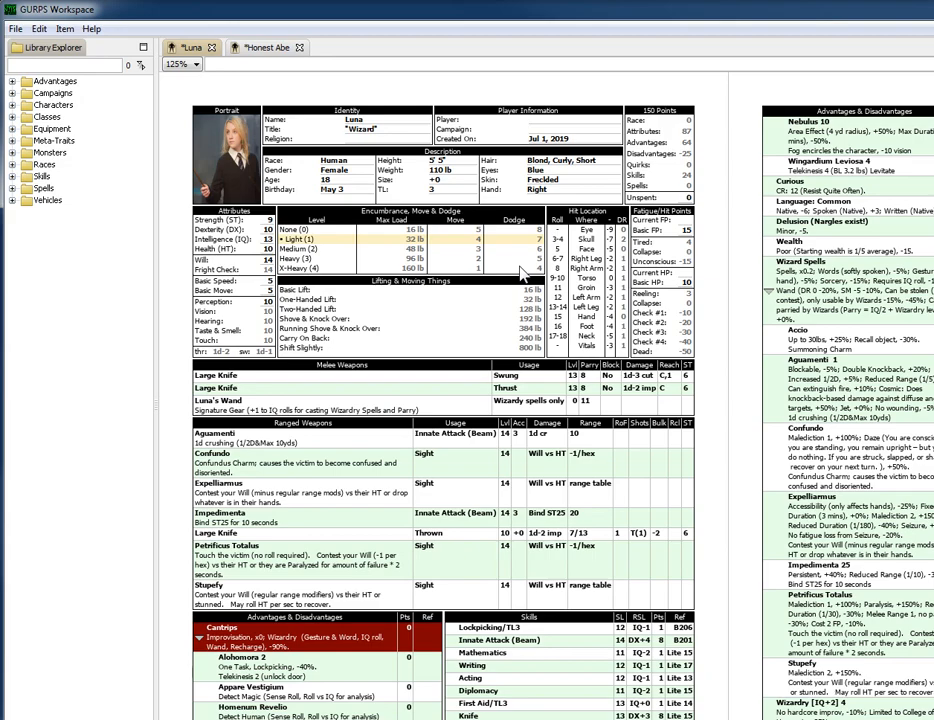
# - Check the Fantasy Grounds NPC export template in Output preferences, then show Honest Abe's sheet
pyautogui.click(38, 28)
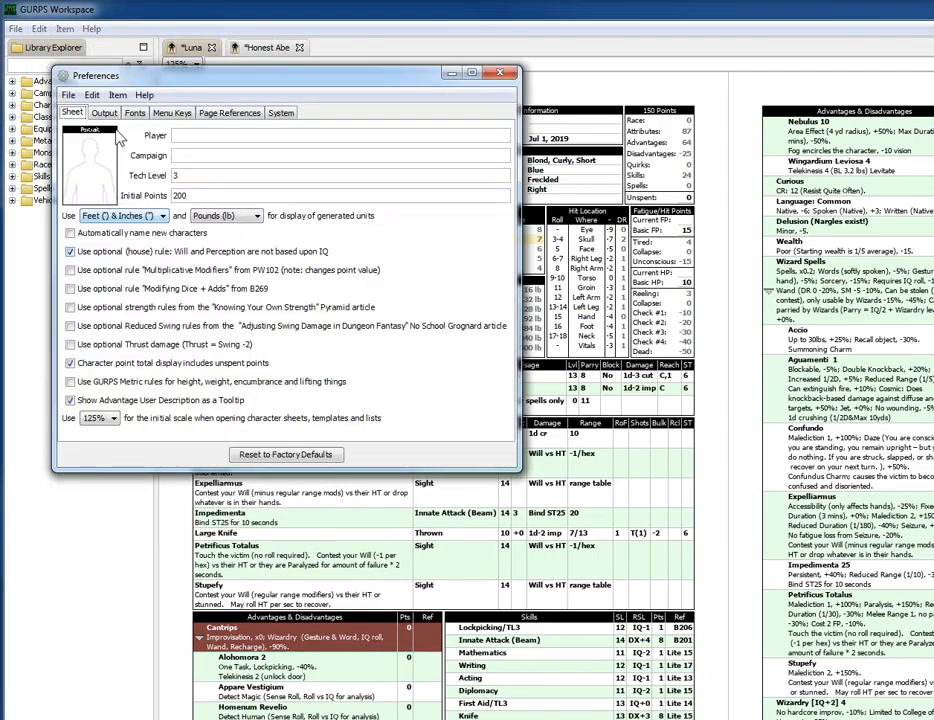
pyautogui.click(104, 112)
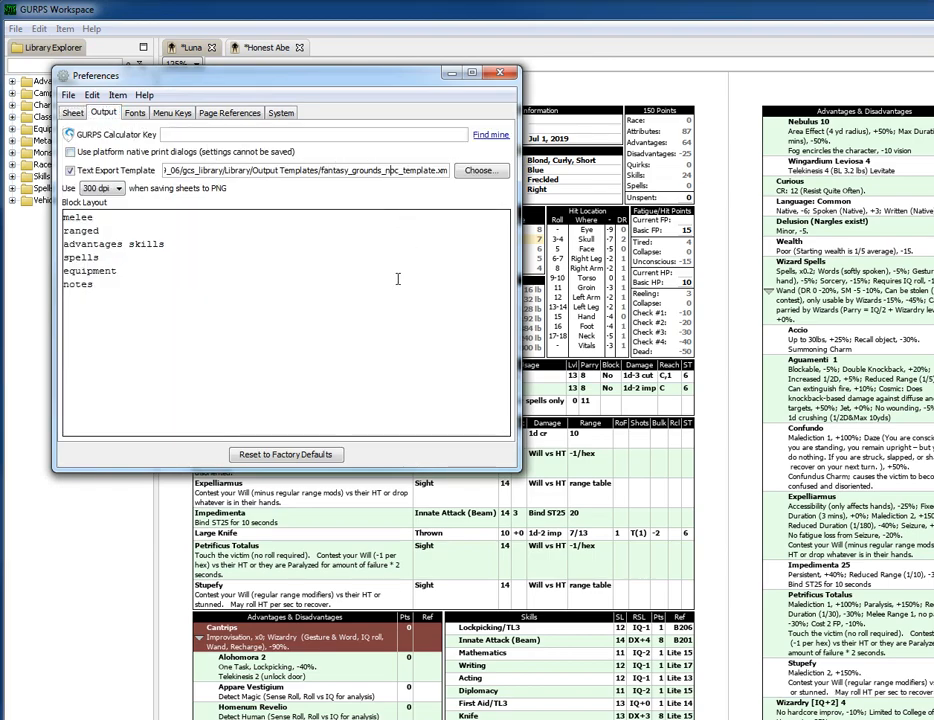
pyautogui.click(505, 74)
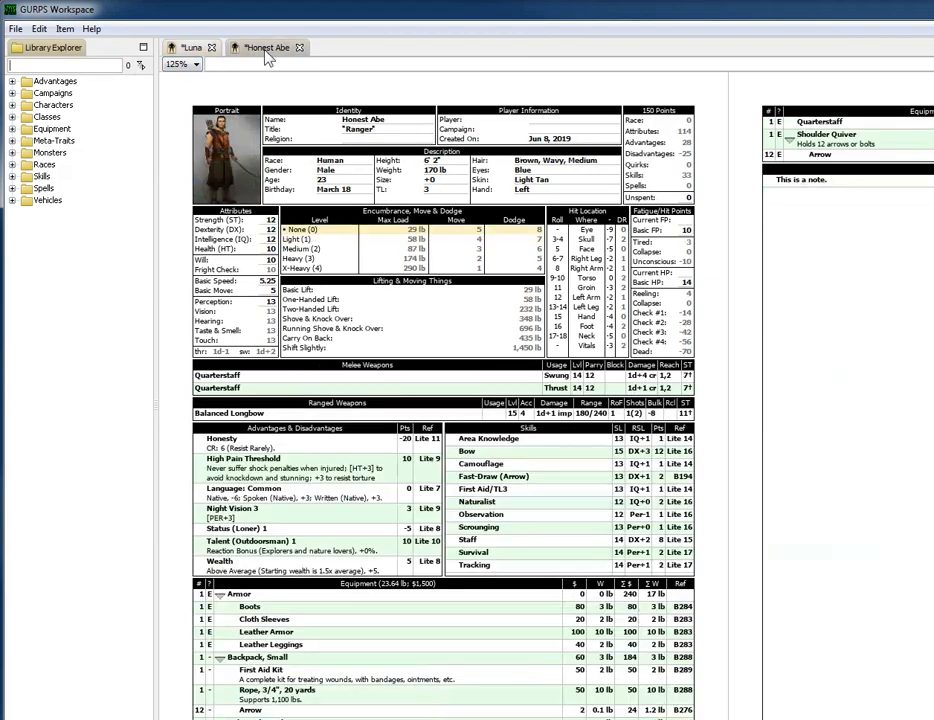
# - Start a Save As for Honest Abe's character sheet
pyautogui.click(15, 28)
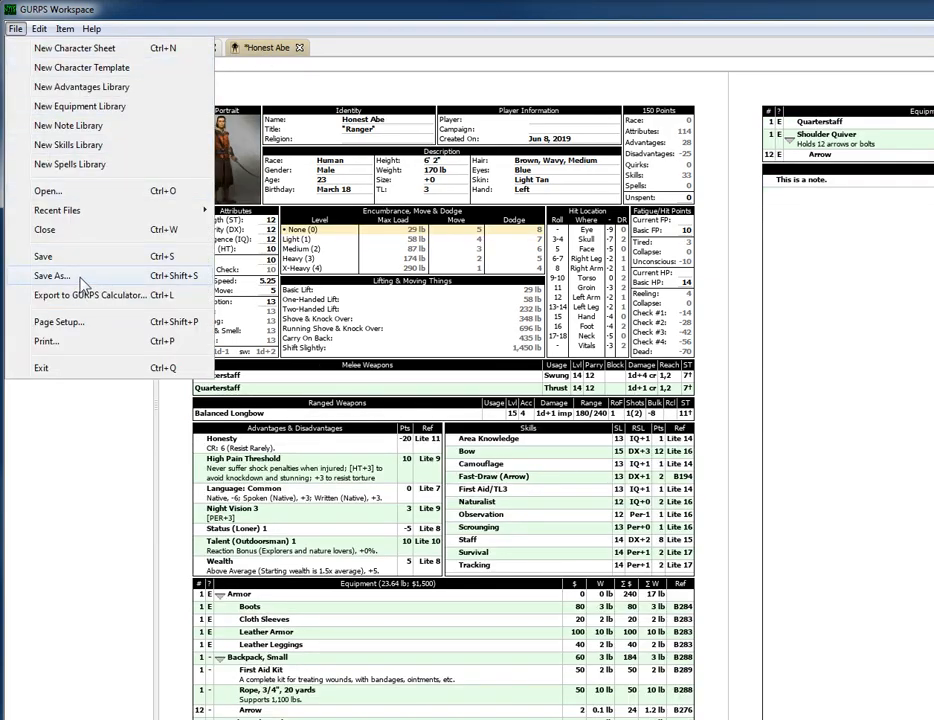
pyautogui.click(51, 276)
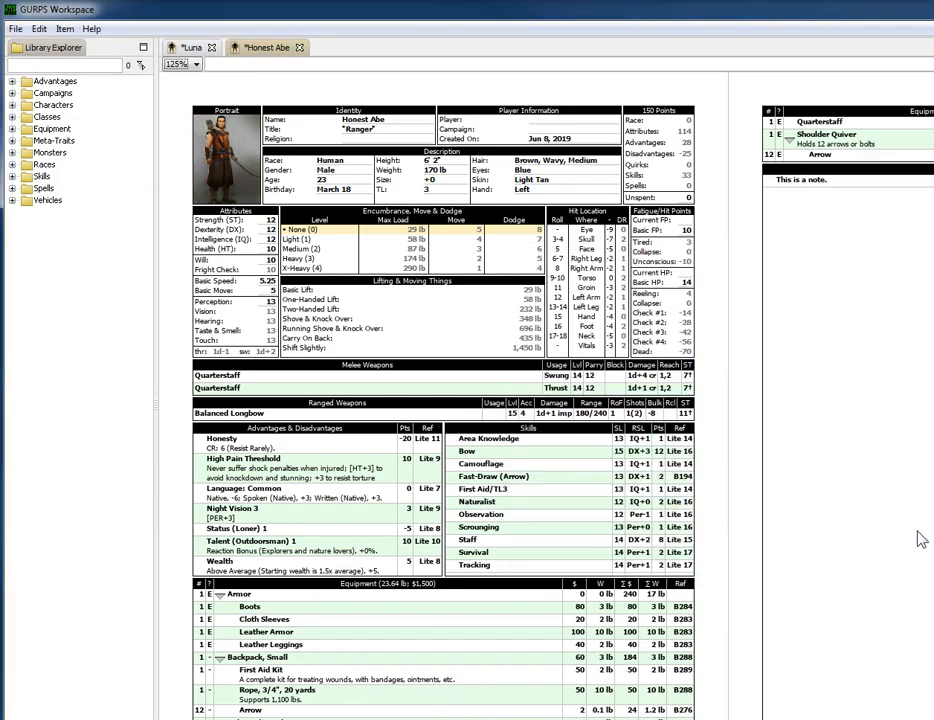
pyautogui.moveTo(680, 439)
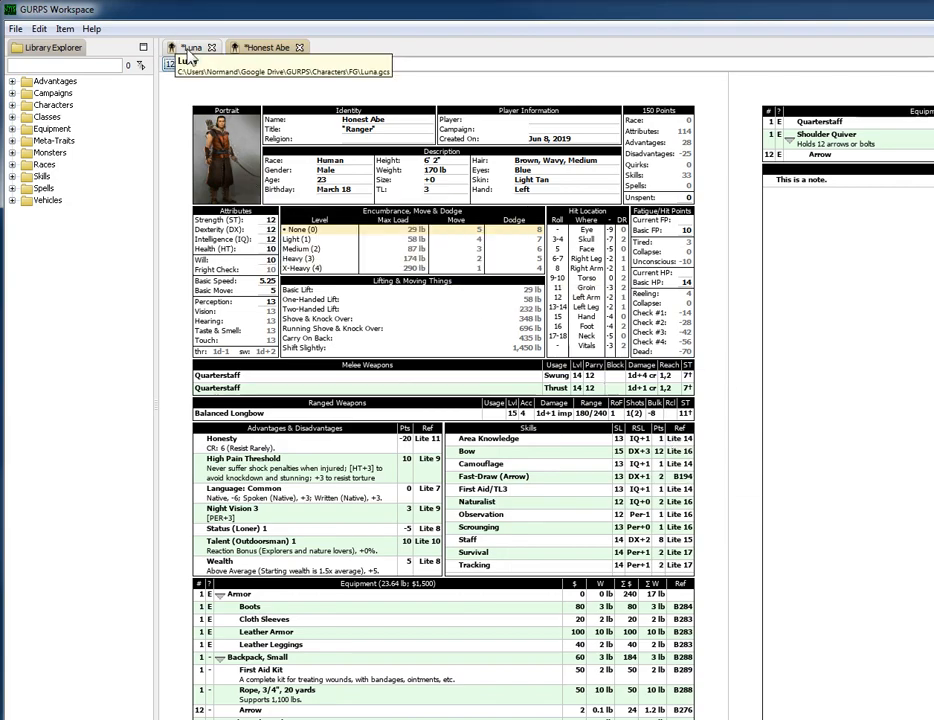
# - Switch back to Luna's character sheet tab
pyautogui.click(186, 47)
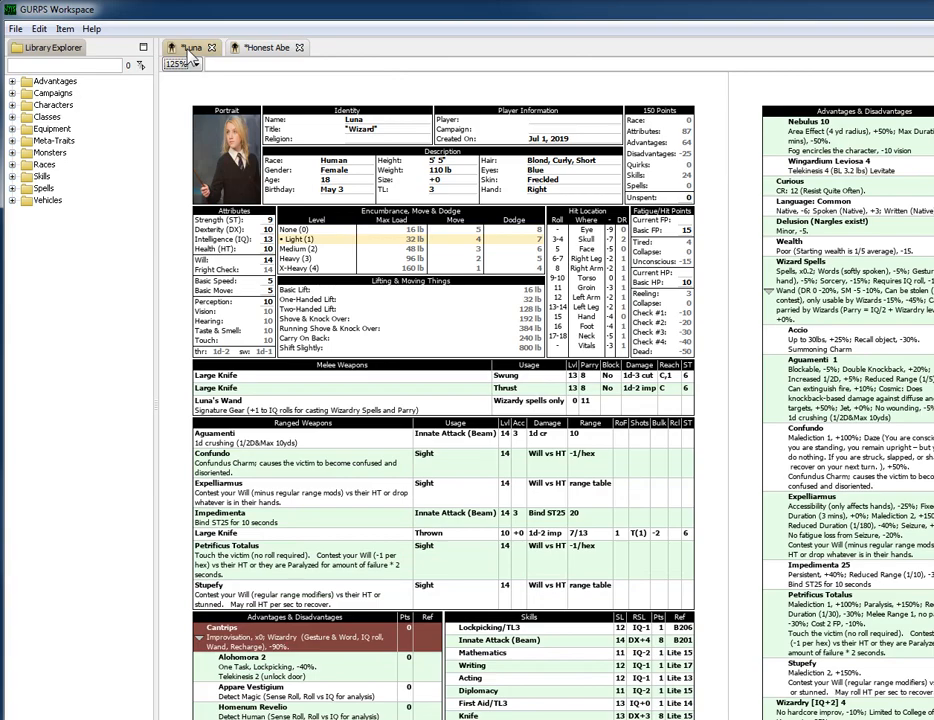
pyautogui.moveTo(190, 47)
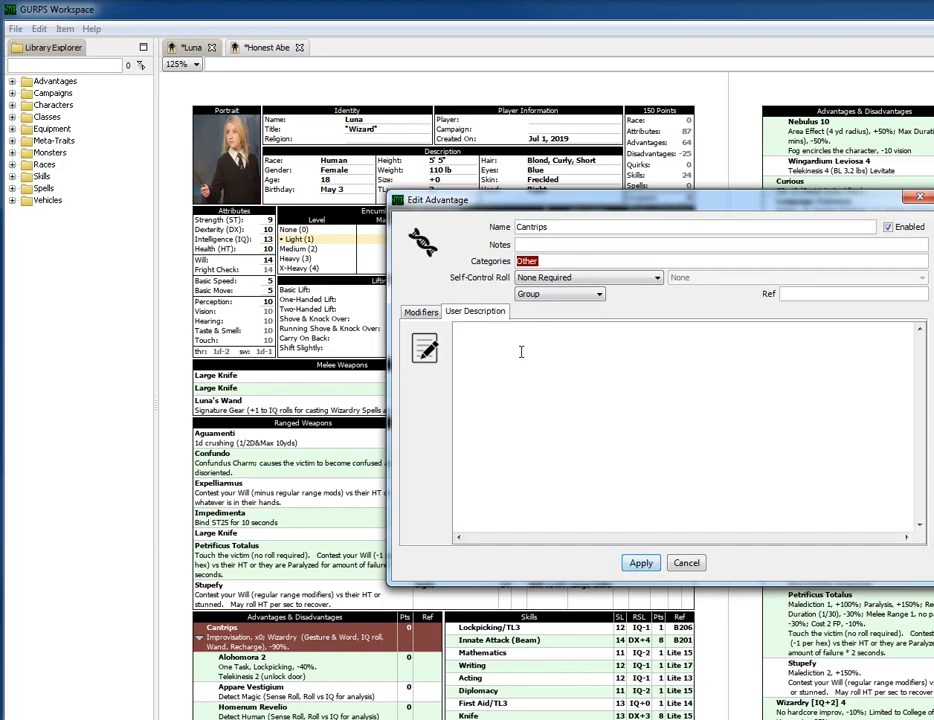
# - Cancel the Cantrips Edit Advantage dialog
pyautogui.click(640, 562)
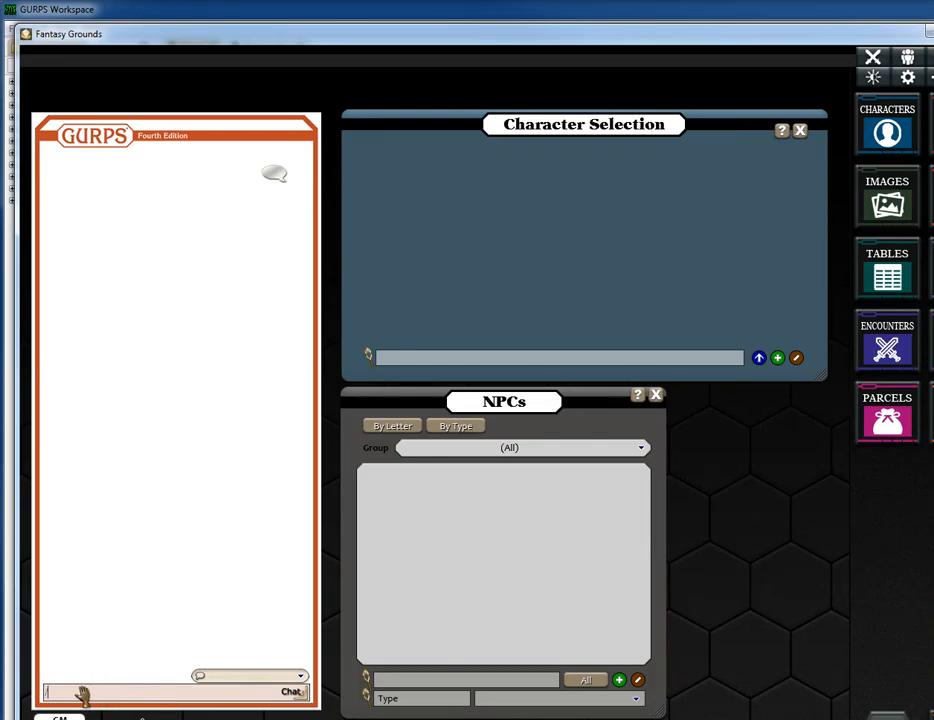
# - Import Luna.xml as a player character with the /import chat command
pyautogui.write('/importchar')
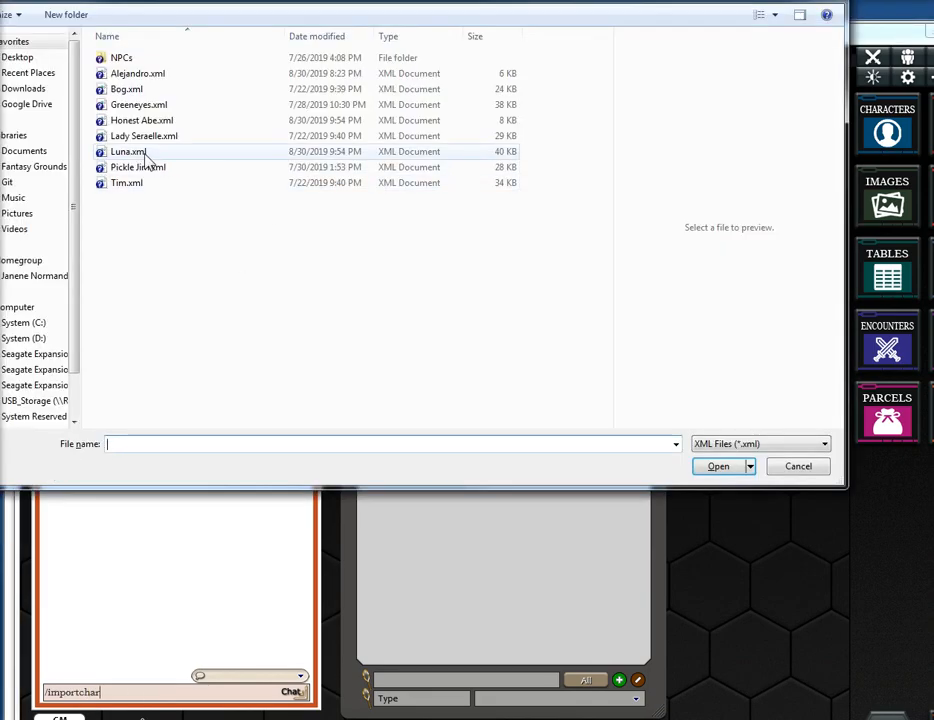
pyautogui.click(717, 466)
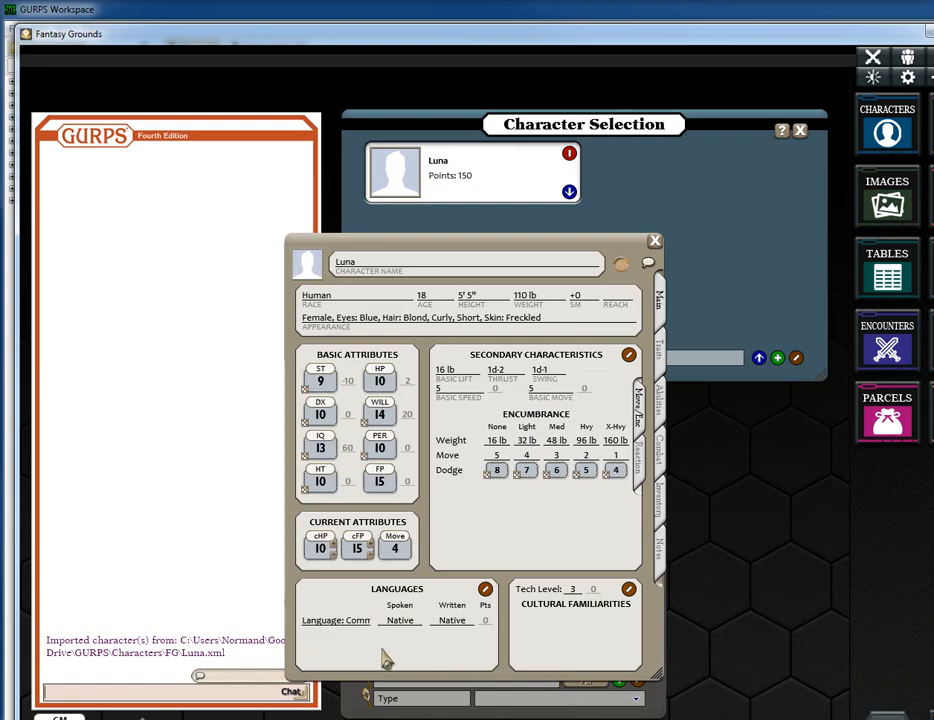
pyautogui.moveTo(710, 393)
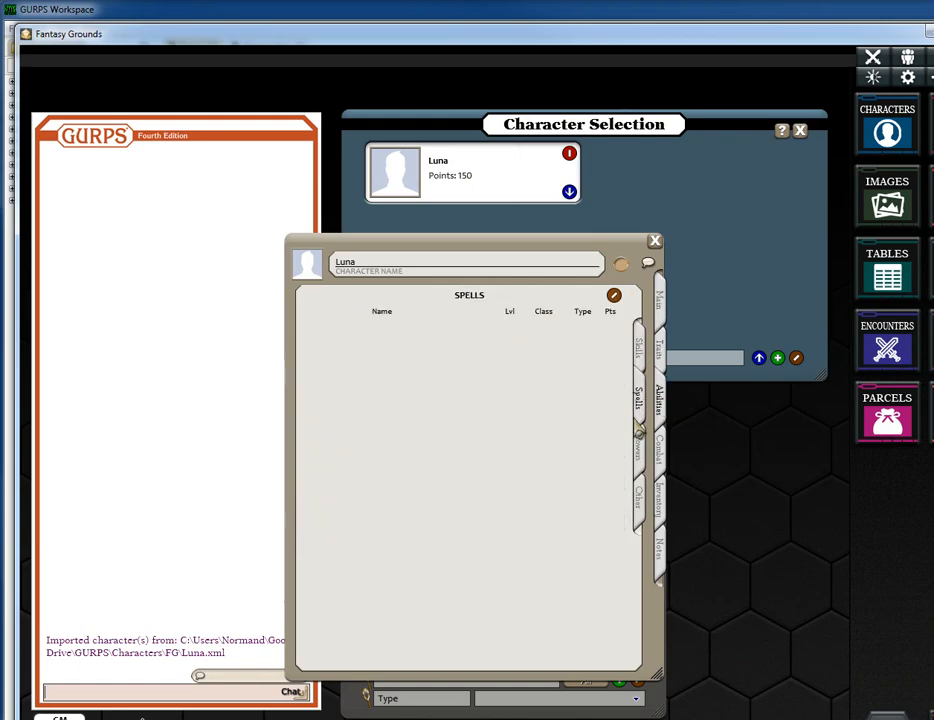
# - Browse Luna's ability lists, ending on Other abilities like Cantrips and Wizard Spells
pyautogui.click(637, 445)
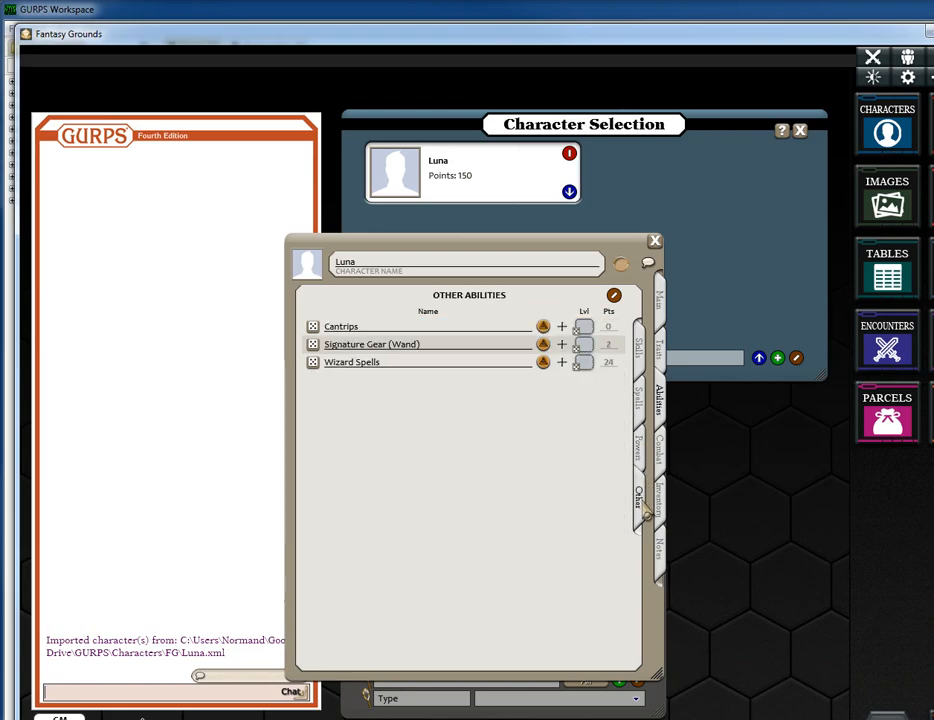
pyautogui.moveTo(645, 510)
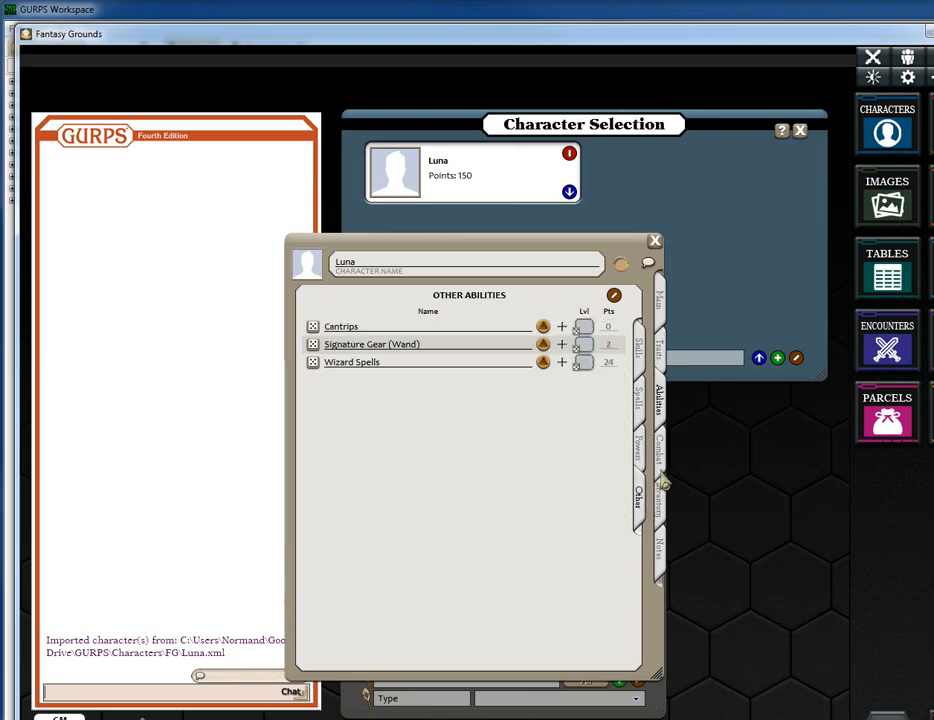
# - Show Luna's combat weapons, expanding the Wand's modes and Aguamenti's ranged attack
pyautogui.click(636, 440)
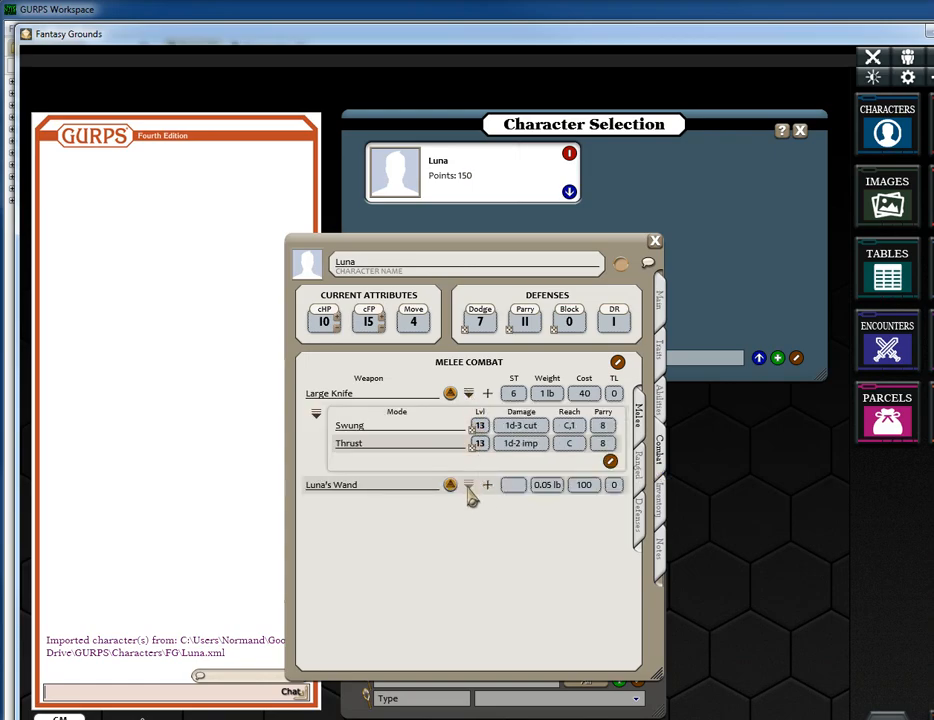
pyautogui.click(468, 485)
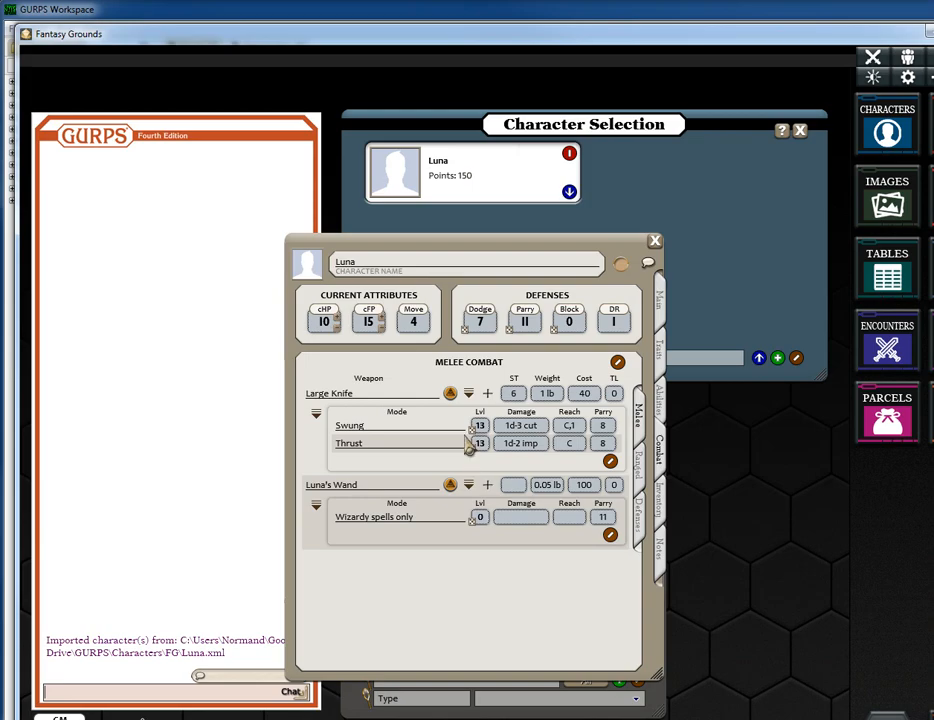
pyautogui.click(657, 462)
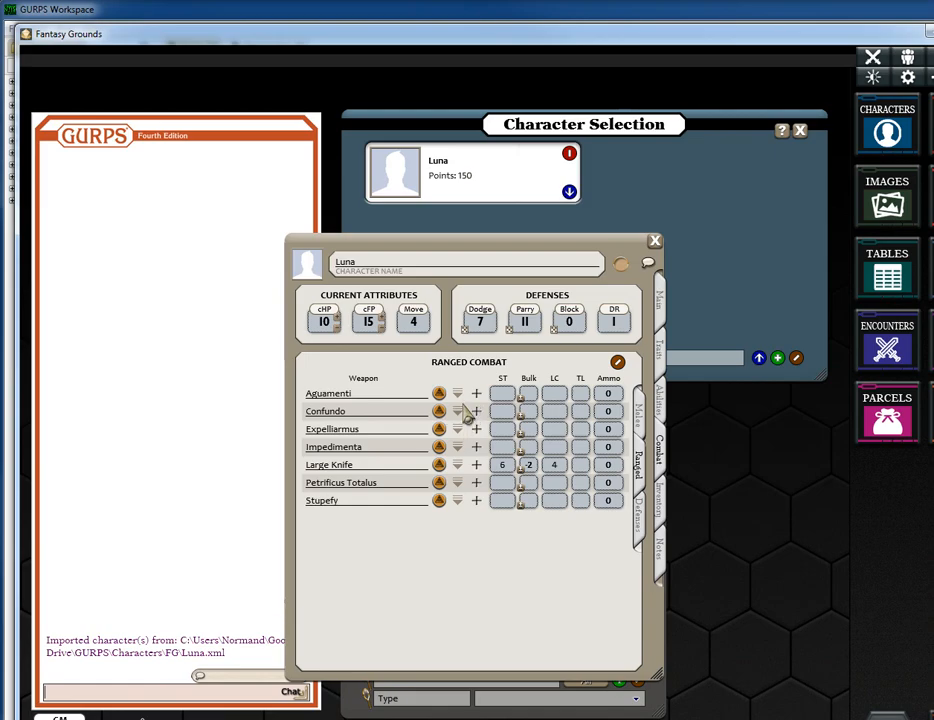
pyautogui.click(457, 393)
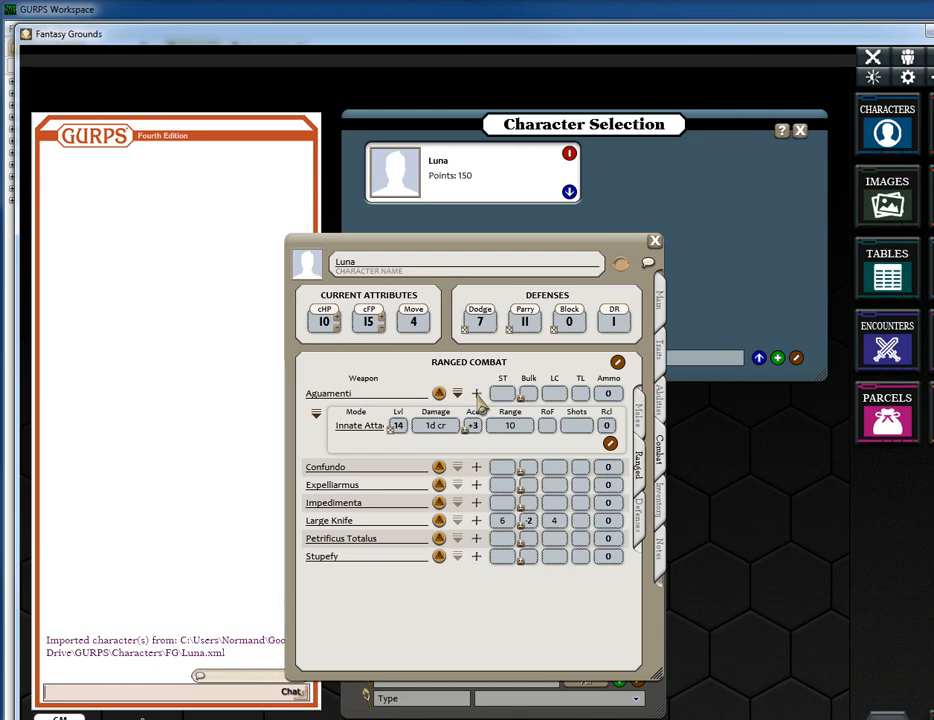
pyautogui.moveTo(645, 530)
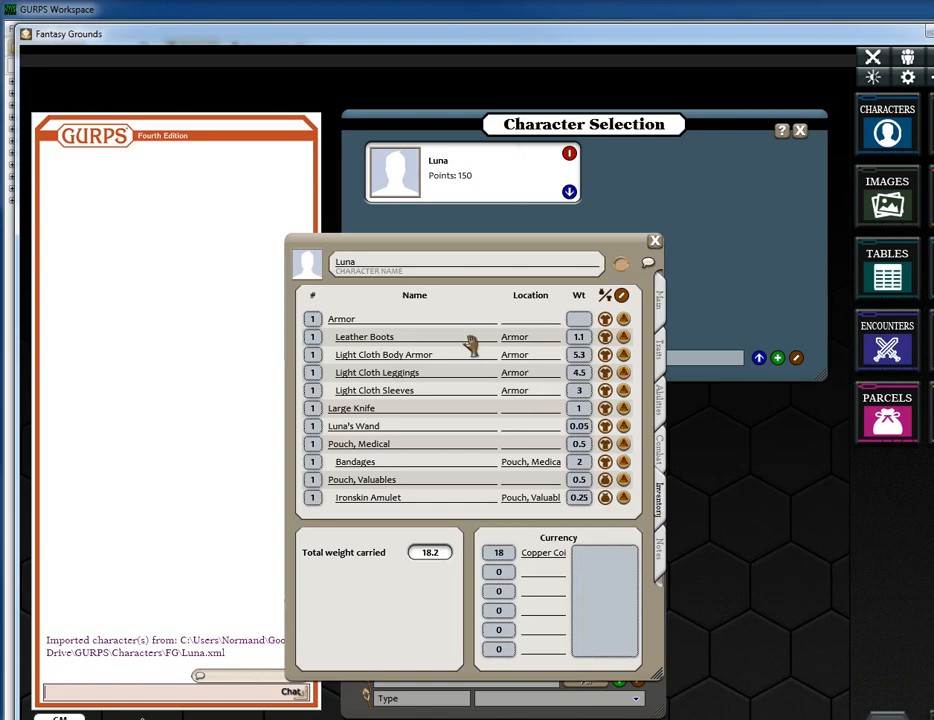
pyautogui.moveTo(615, 315)
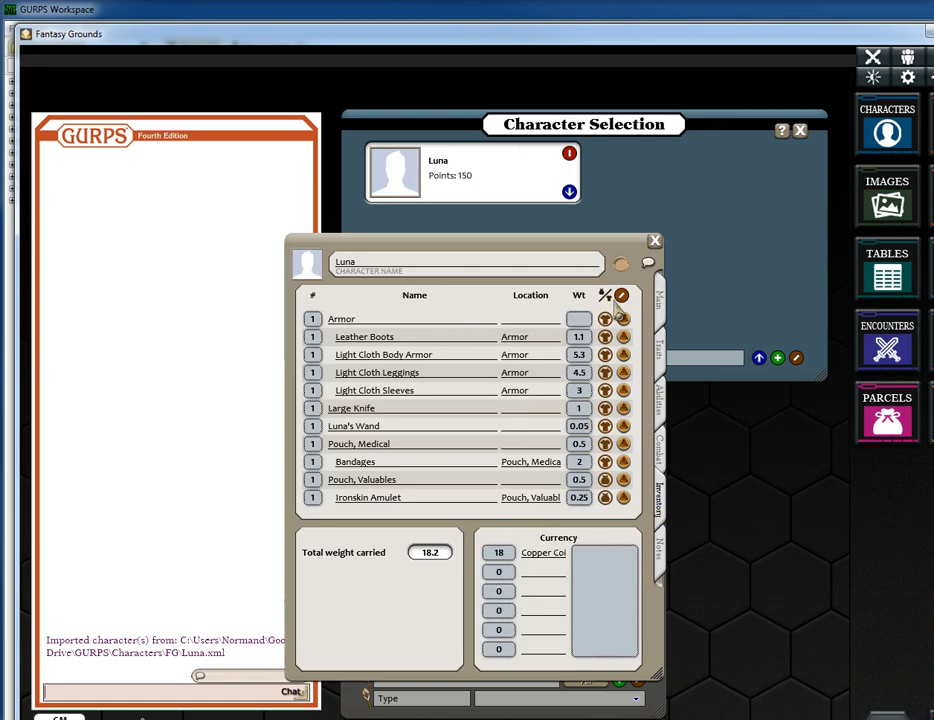
pyautogui.moveTo(615, 500)
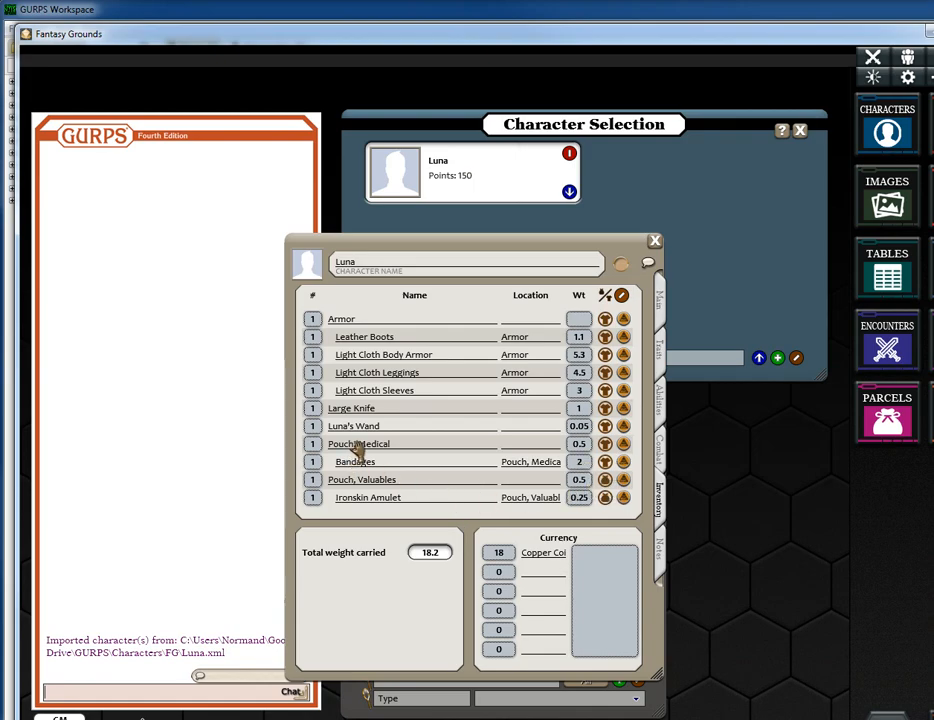
pyautogui.moveTo(387, 458)
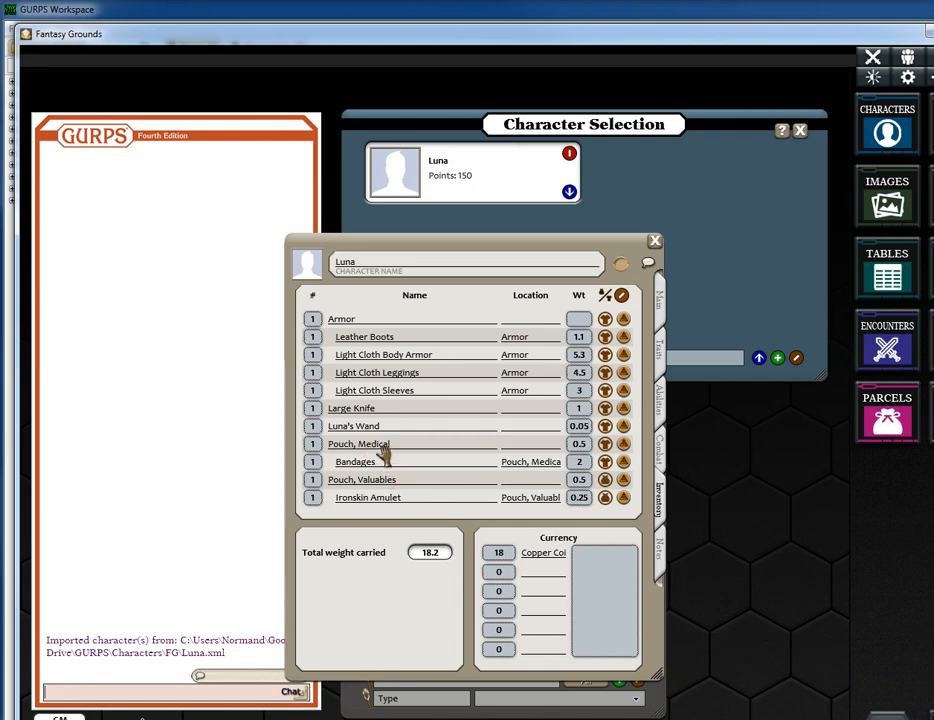
pyautogui.moveTo(397, 487)
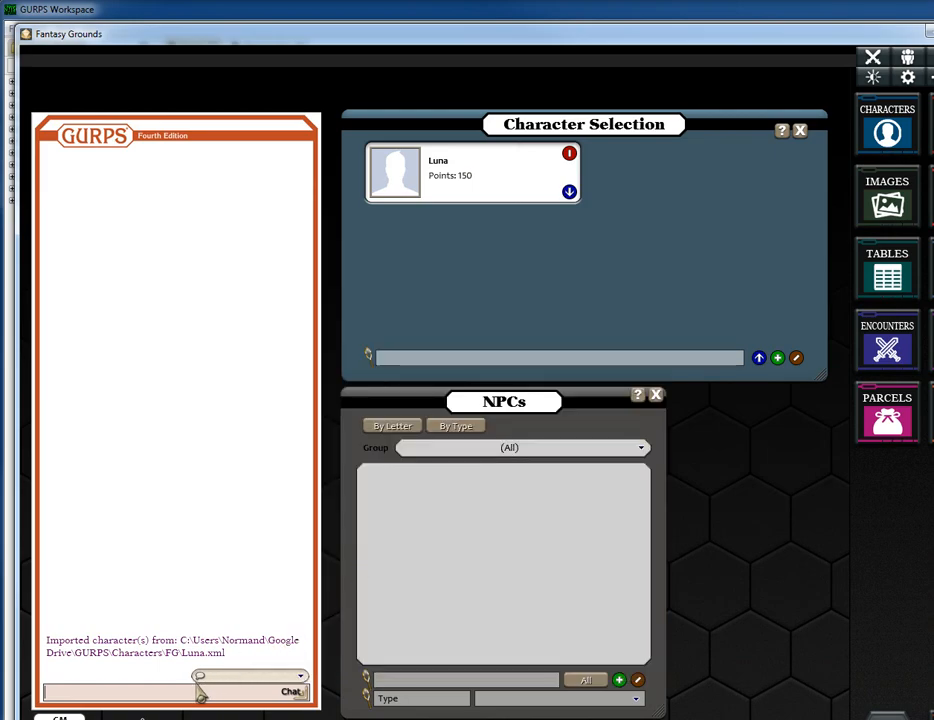
# - Import Honest Abe.xml as an NPC with the /importnpc command
pyautogui.write('/im')
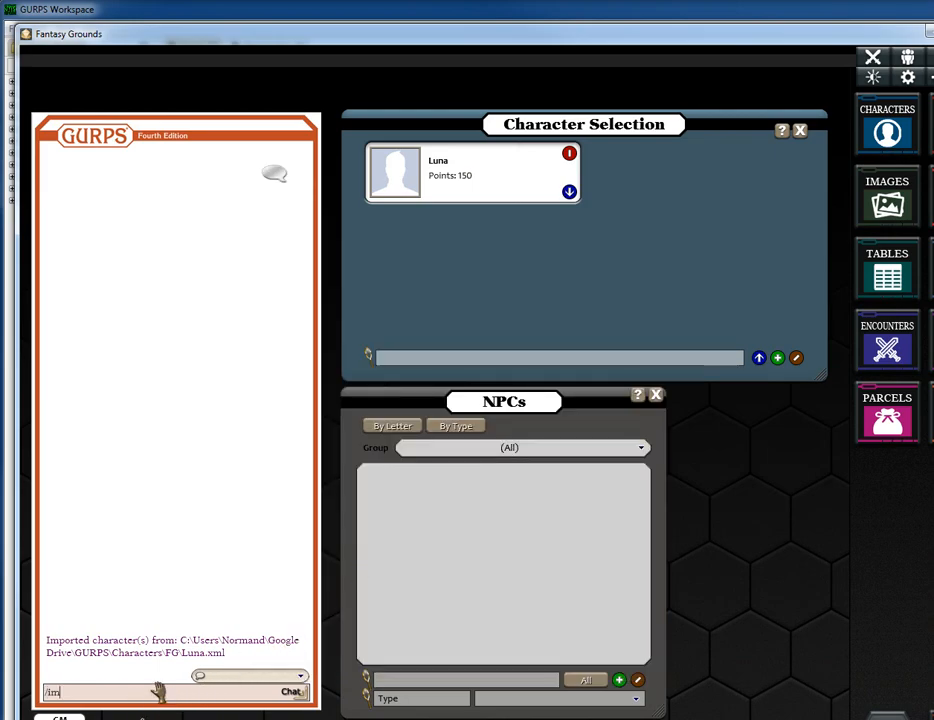
pyautogui.write('/importnpc')
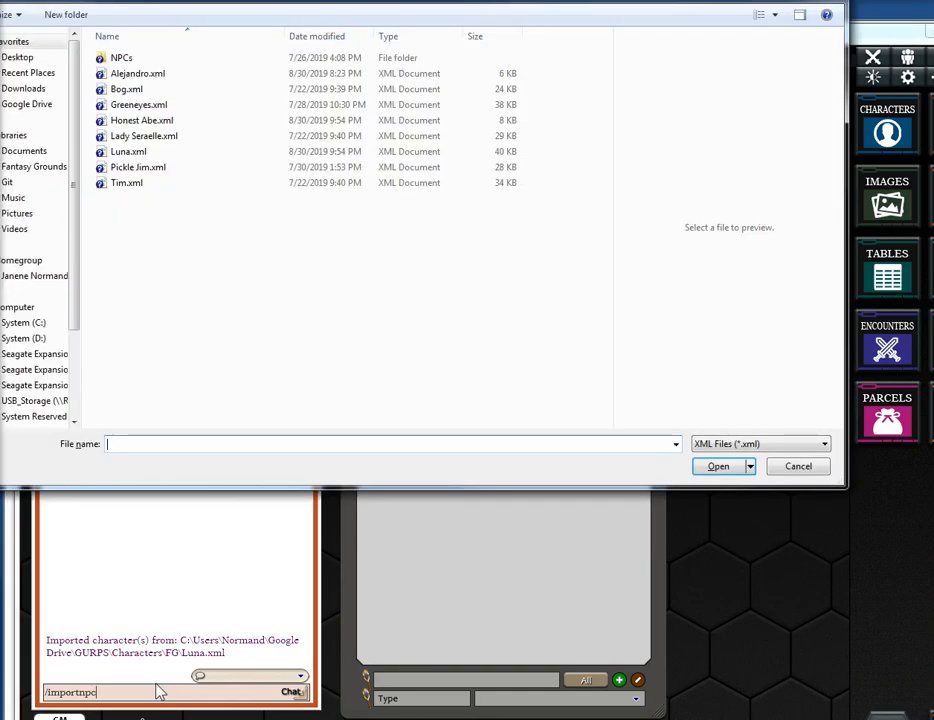
pyautogui.click(142, 120)
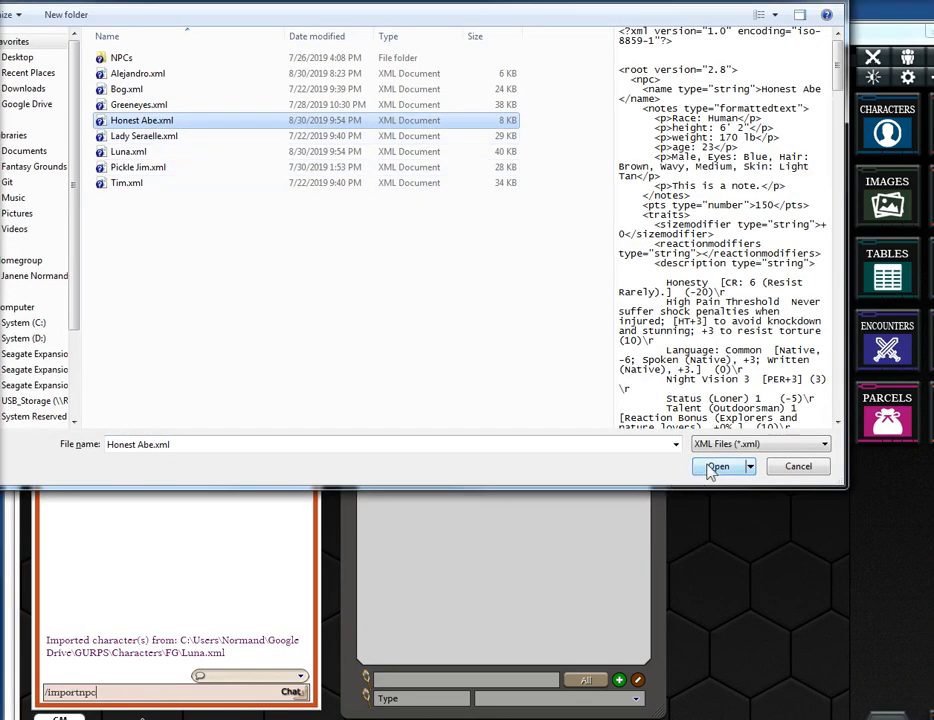
pyautogui.click(718, 466)
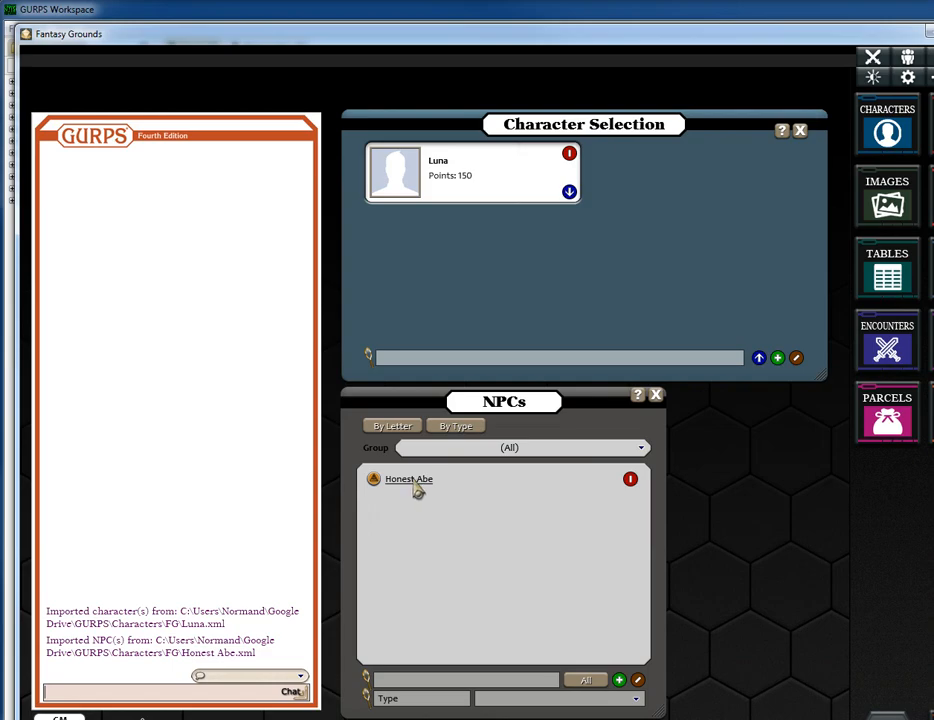
# - Open Honest Abe's NPC record and view his Quarterstaff and Balanced Longbow
pyautogui.doubleClick(408, 479)
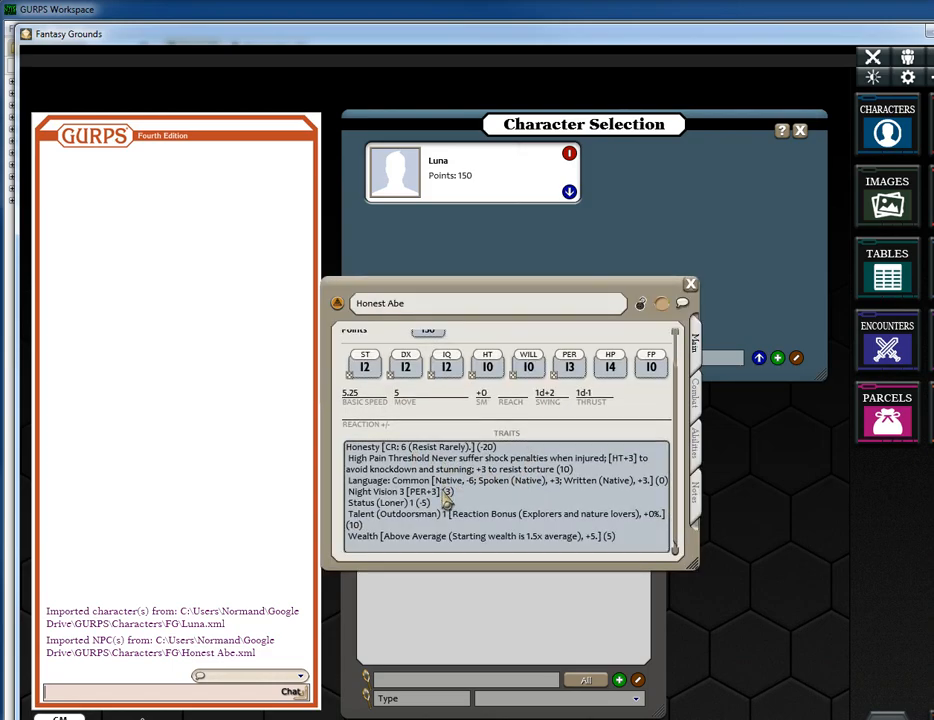
pyautogui.click(694, 402)
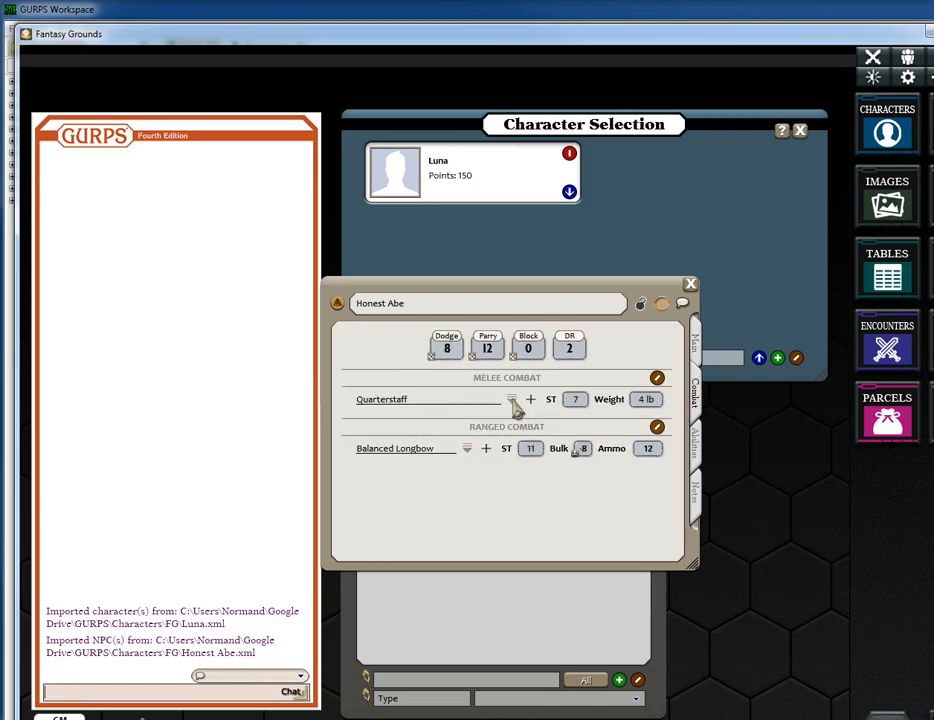
pyautogui.moveTo(535, 408)
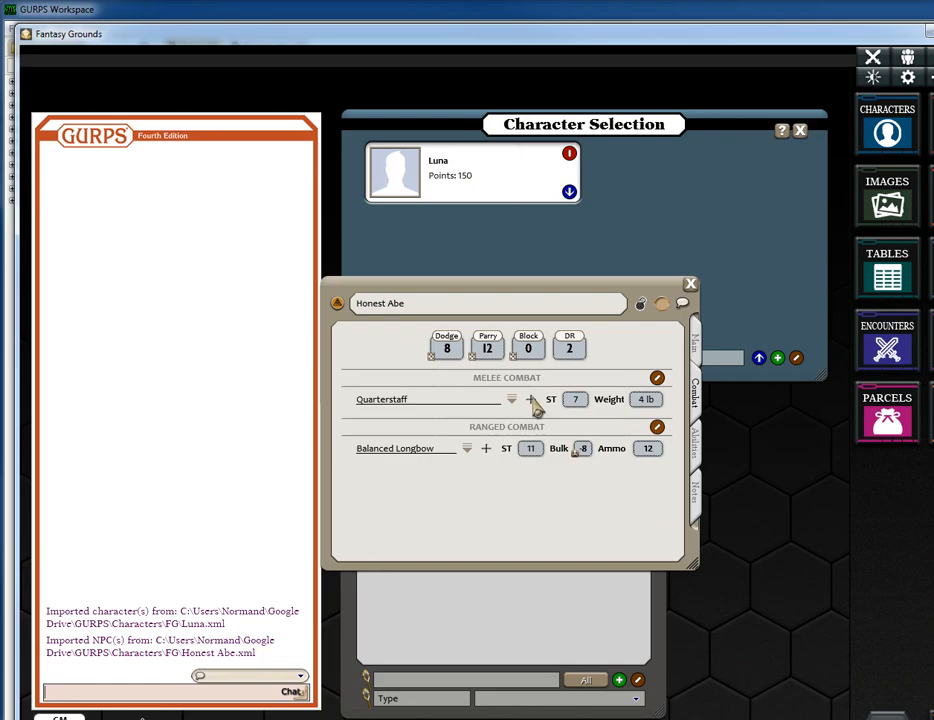